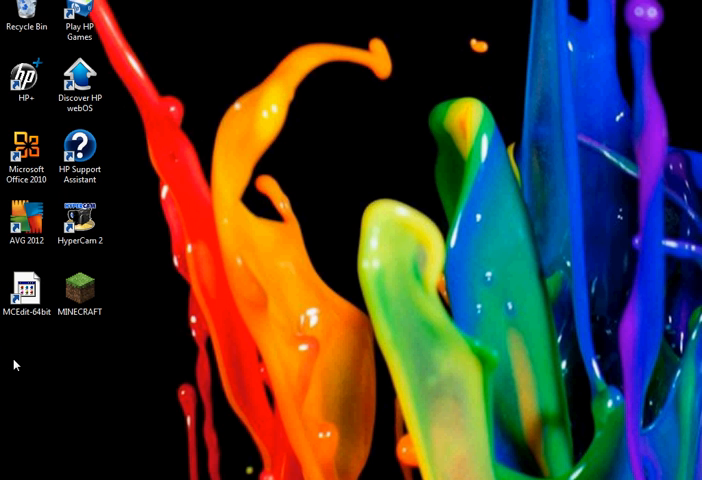
{"action": "mouse_move", "coordinate": [42, 340]}
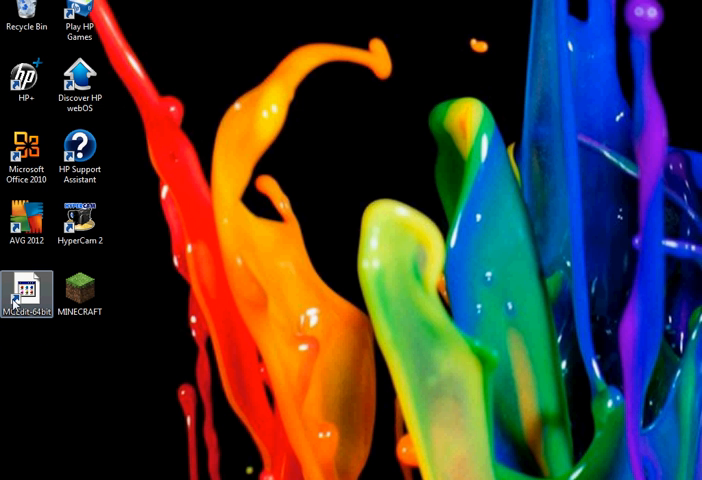
Step: Launch MCEdit from its desktop shortcut, reaching the start menu of world options
{"action": "double_click", "coordinate": [28, 292]}
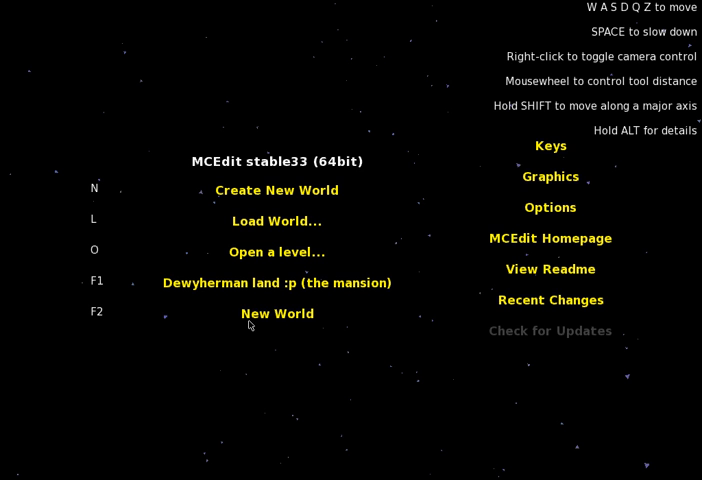
{"action": "mouse_move", "coordinate": [218, 272]}
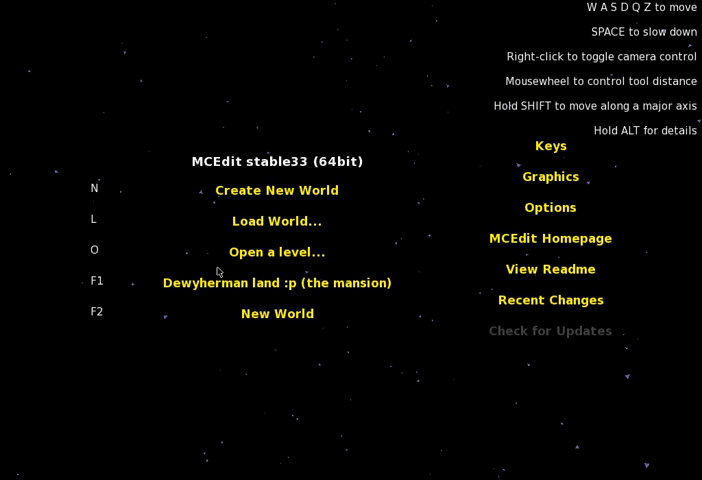
{"action": "mouse_move", "coordinate": [238, 286]}
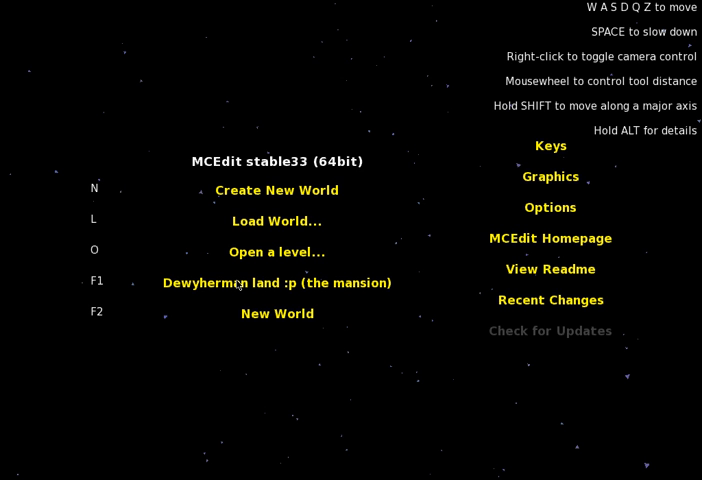